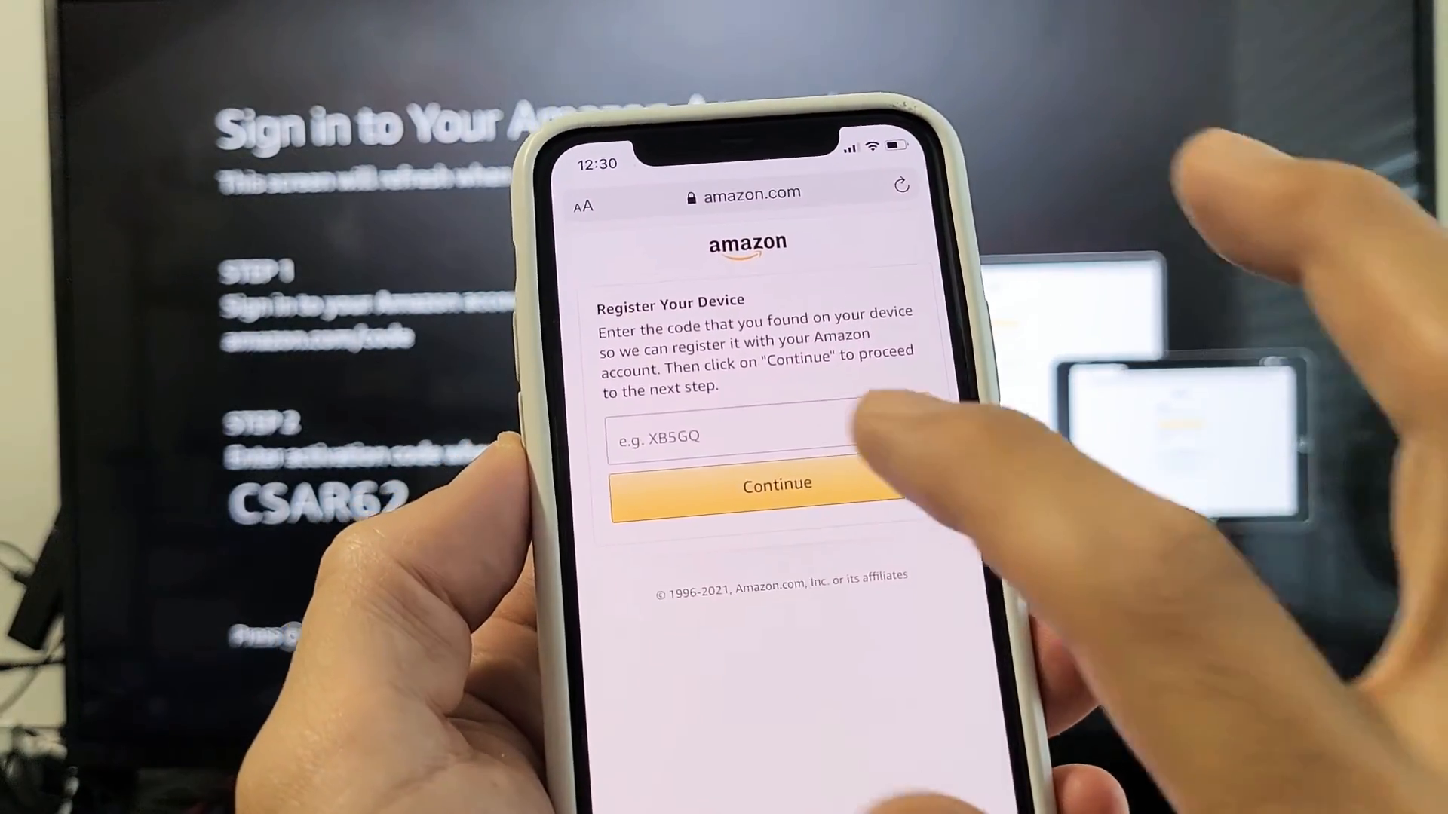
# Step: Begin entering the TV's activation code into the Register Your Device field, reaching csar7
pyautogui.click(744, 438)
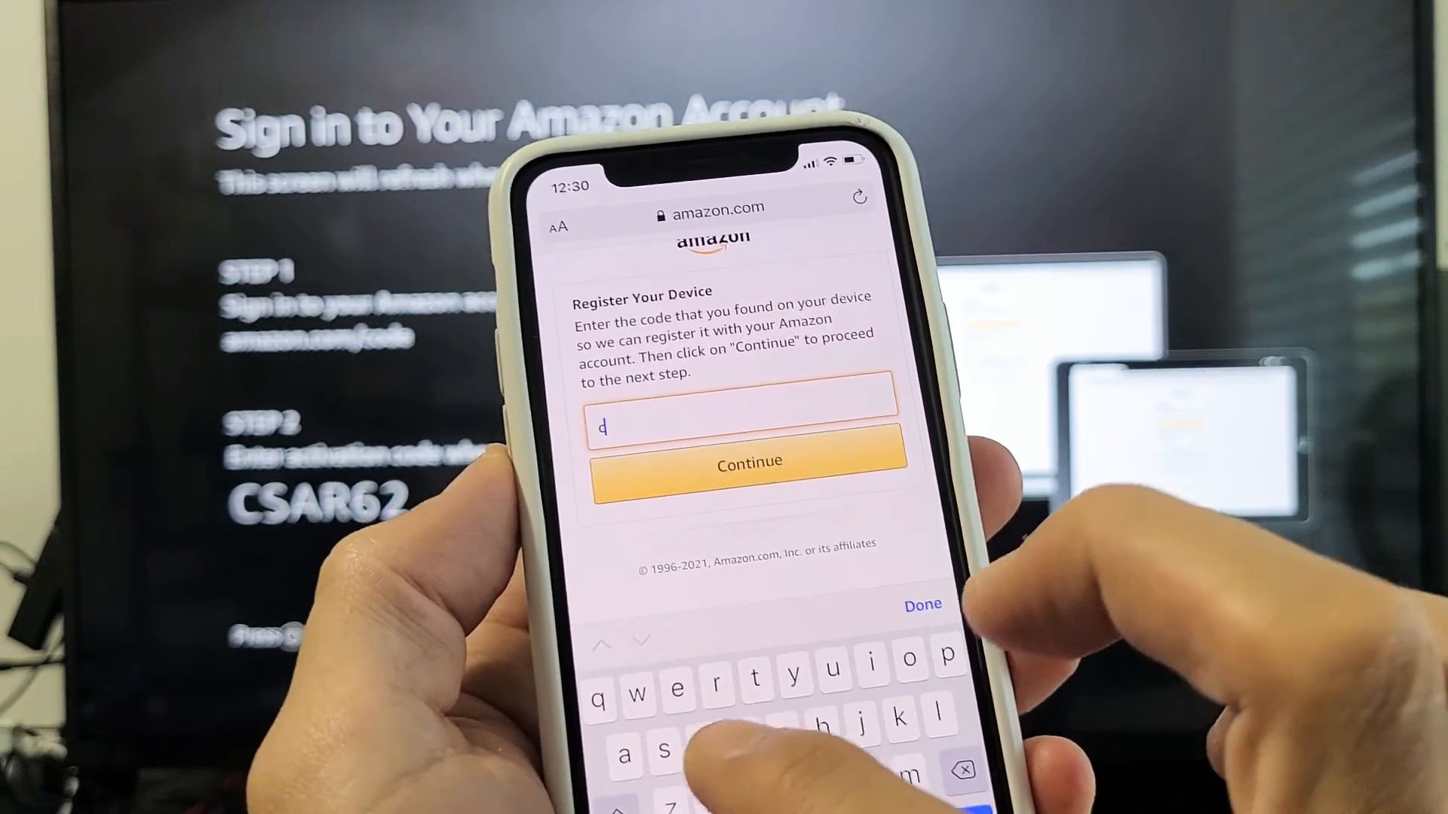
pyautogui.write('sar')
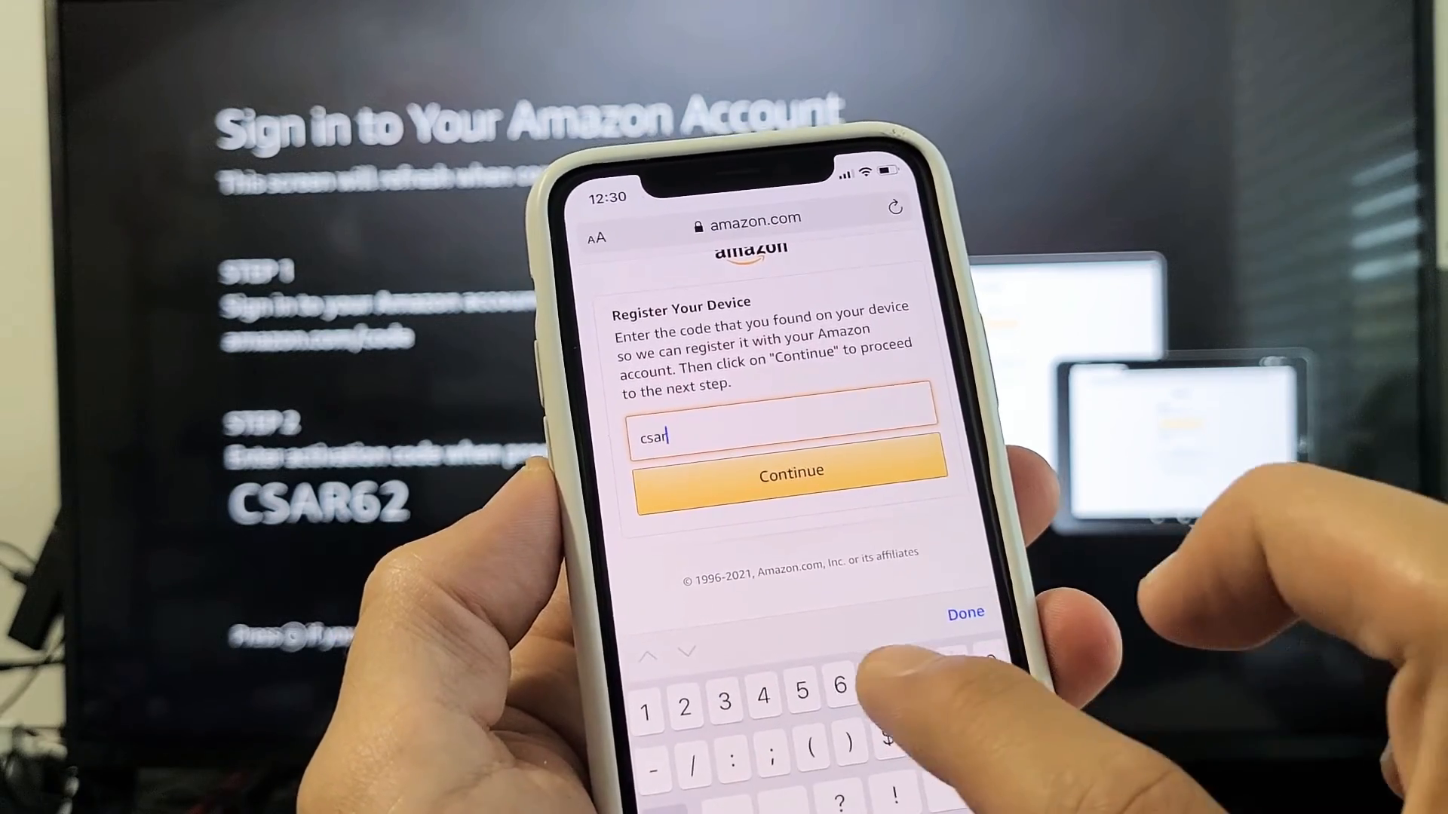
pyautogui.write('7')
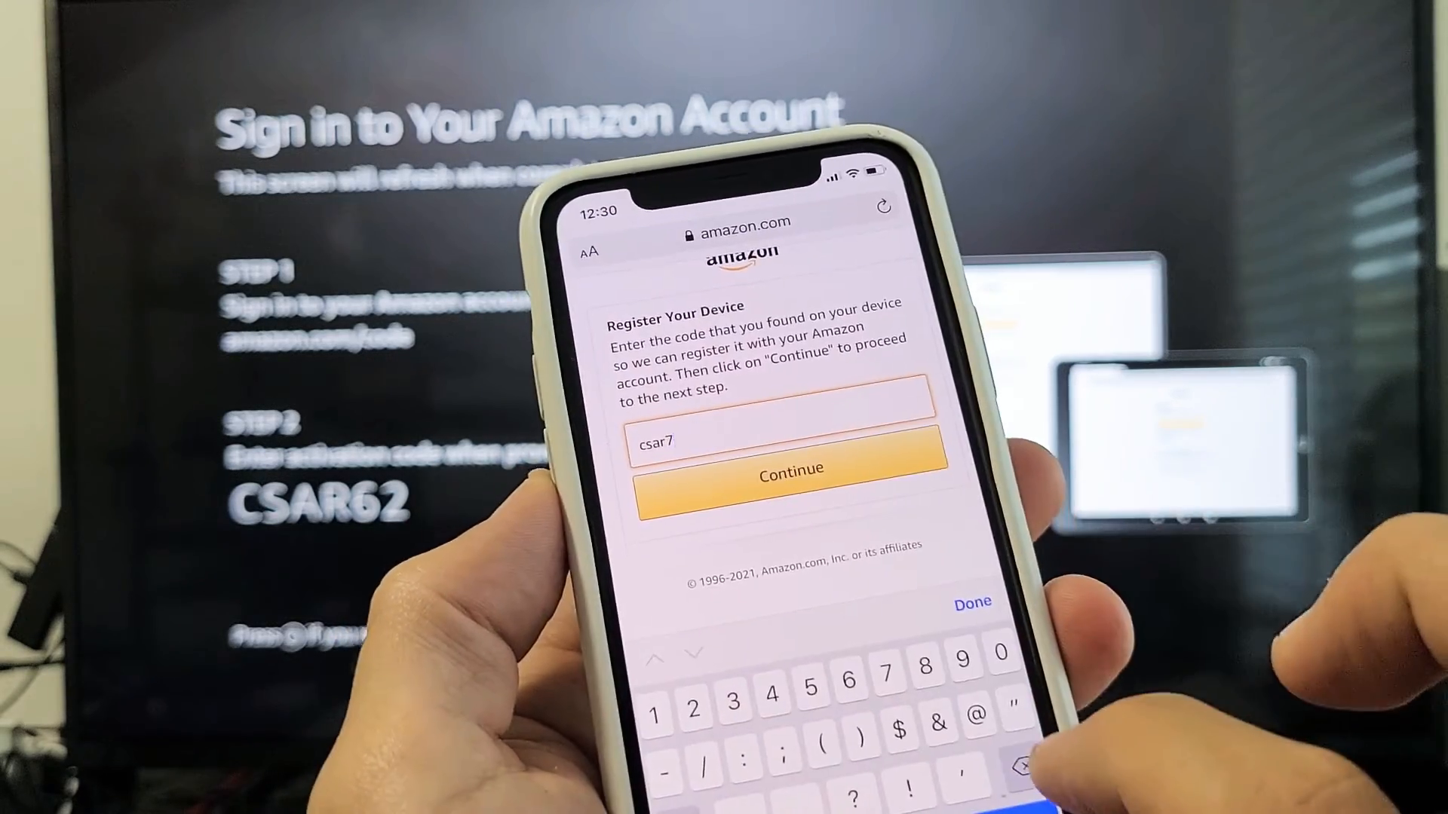